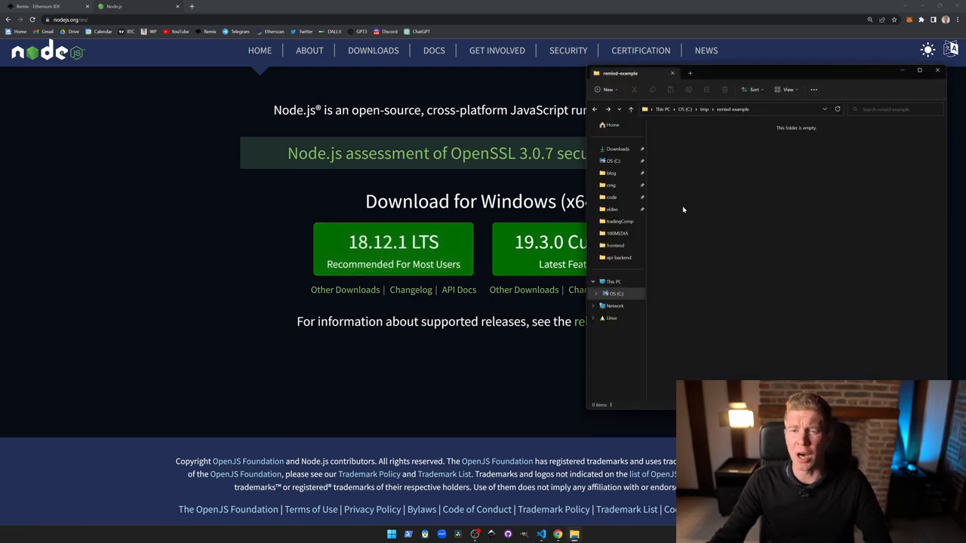
# - Open a PowerShell window in the empty remixd-example folder from its right-click menu
pyautogui.rightClick(684, 210)
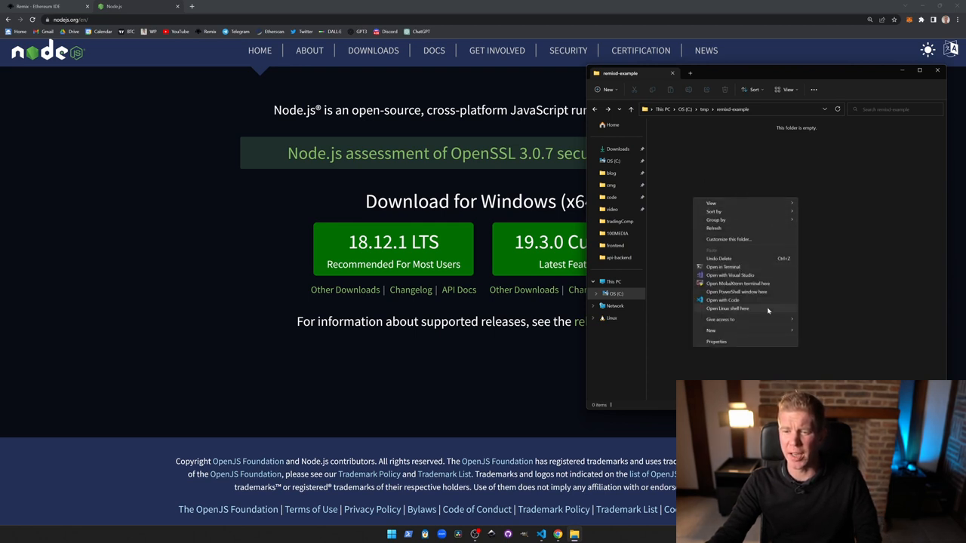
pyautogui.click(735, 291)
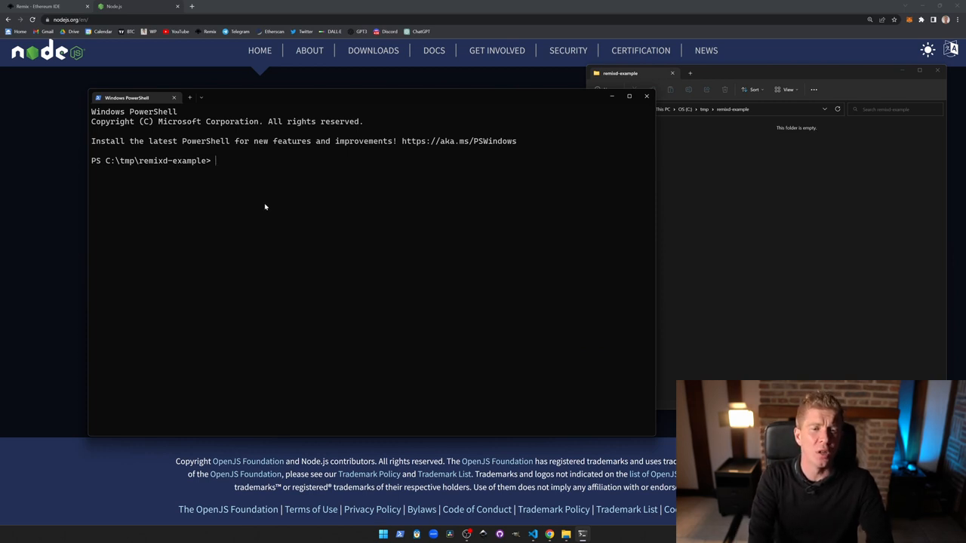
# - Install Hardhat with npm and initialise a JavaScript Hardhat sample project with defaults
pyautogui.write('npm i hardhat')
pyautogui.write('npx')
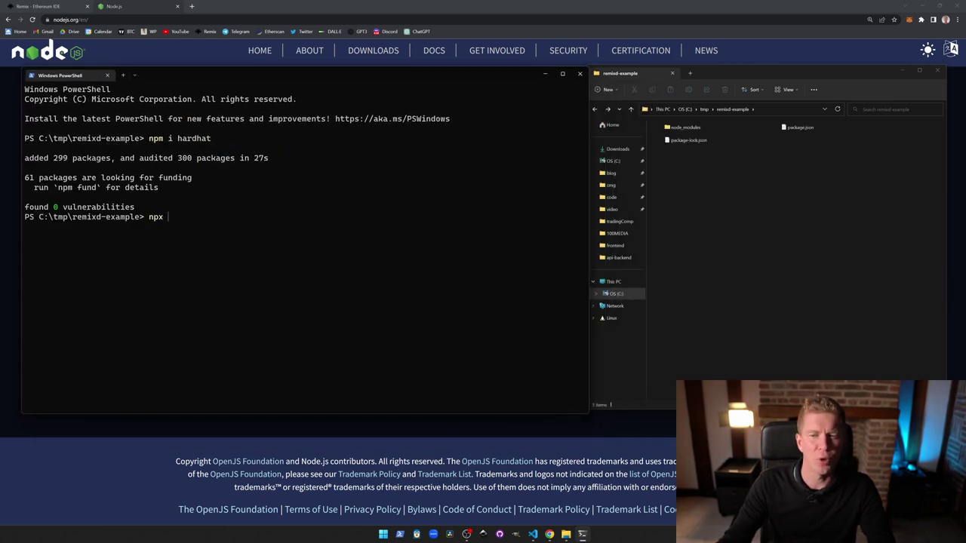
pyautogui.write('hardhat init')
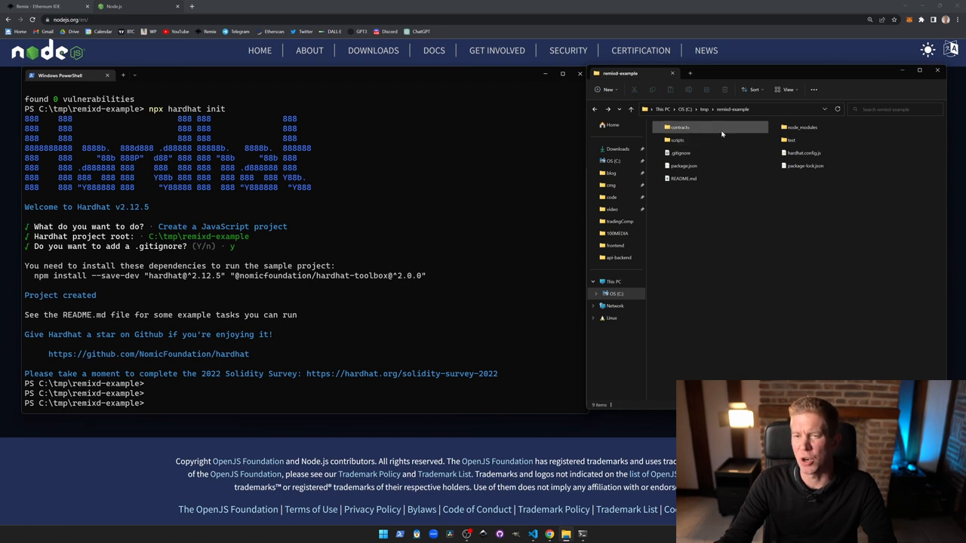
pyautogui.click(791, 140)
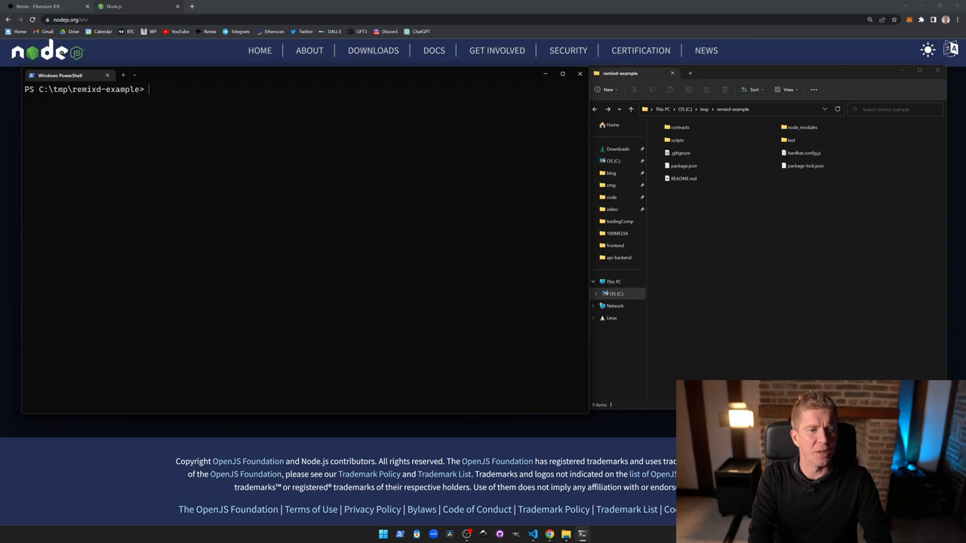
pyautogui.write('npm i r')
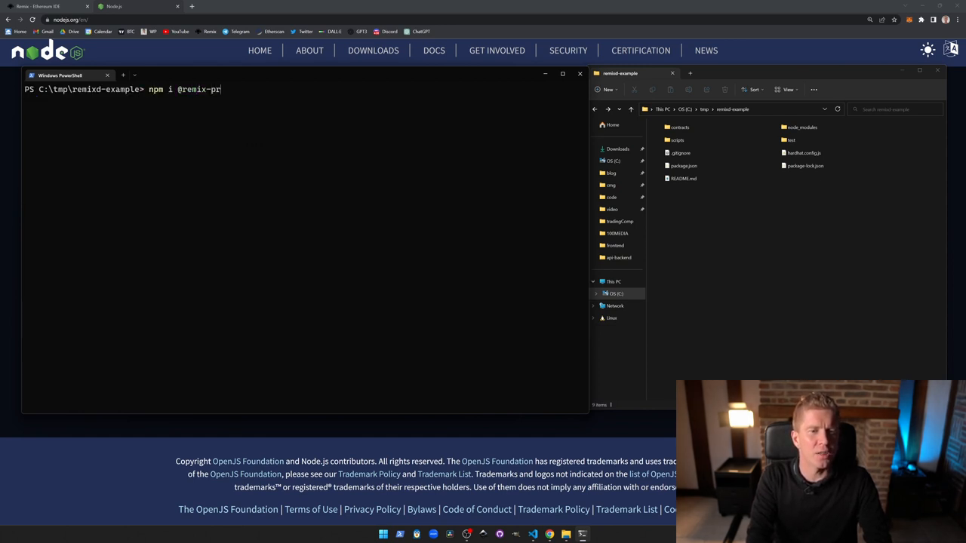
pyautogui.write('oject/')
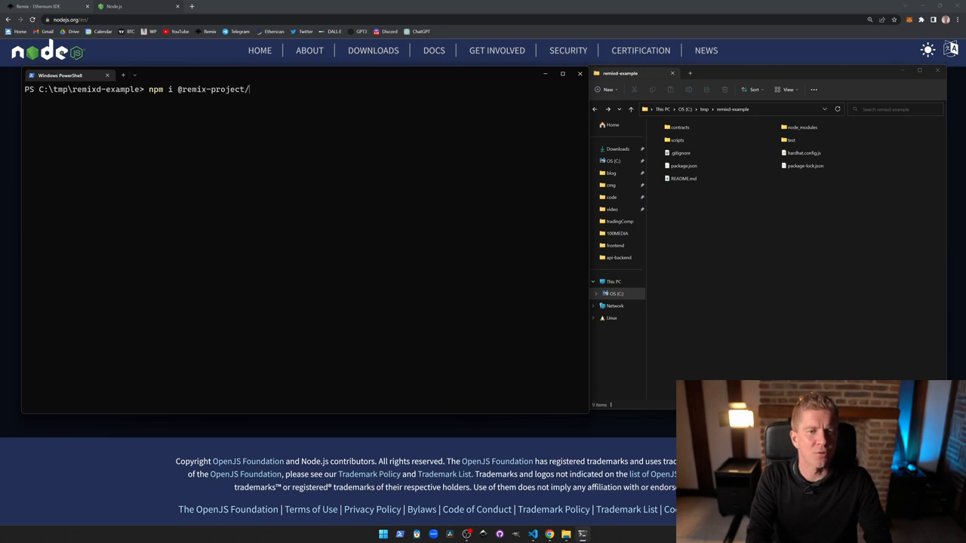
pyautogui.write('remixd')
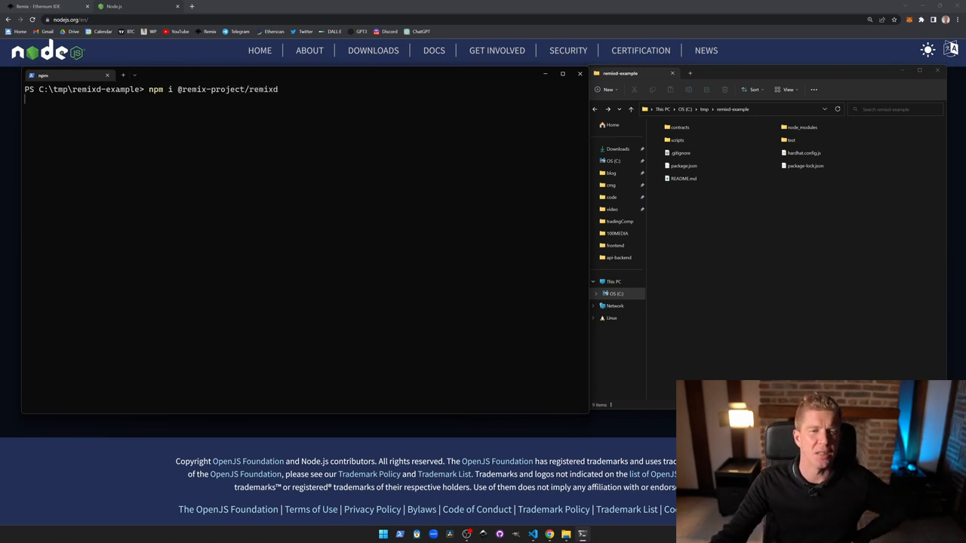
pyautogui.press('Enter')
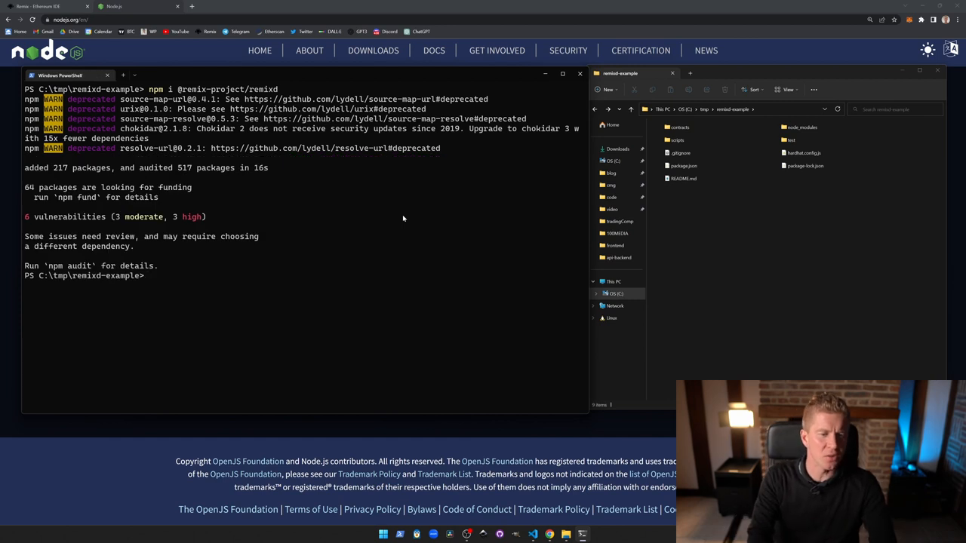
# - Display remixd's usage options with npx remixd -h
pyautogui.write('npx')
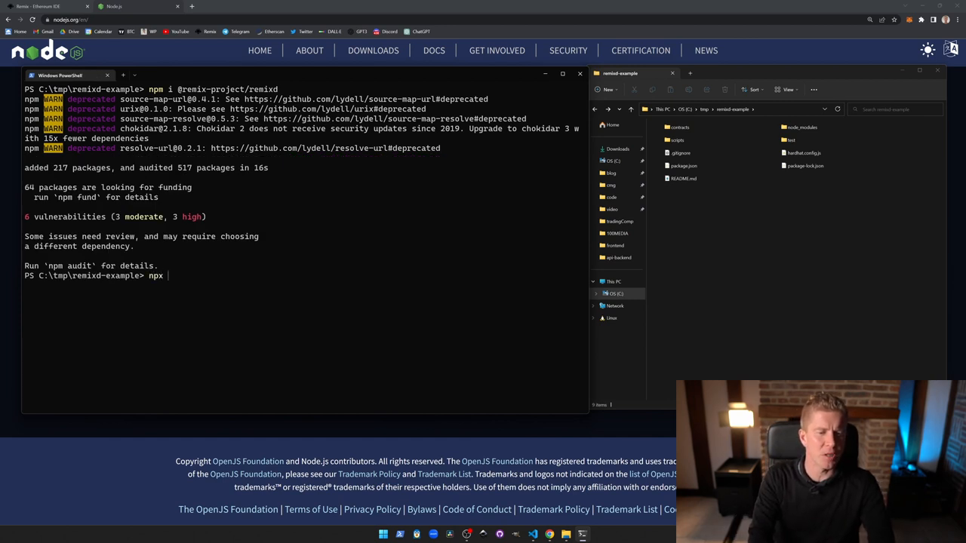
pyautogui.write('remixd -h')
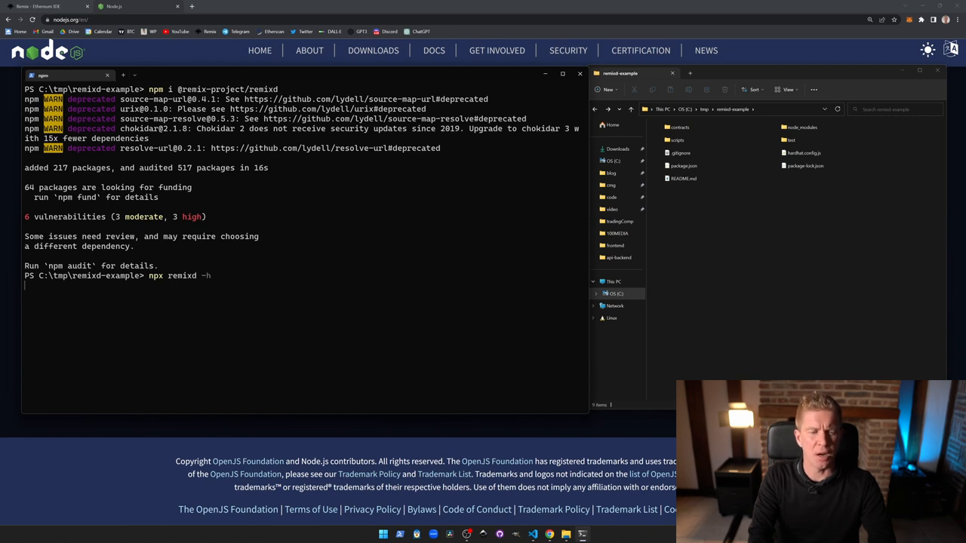
pyautogui.press('Enter')
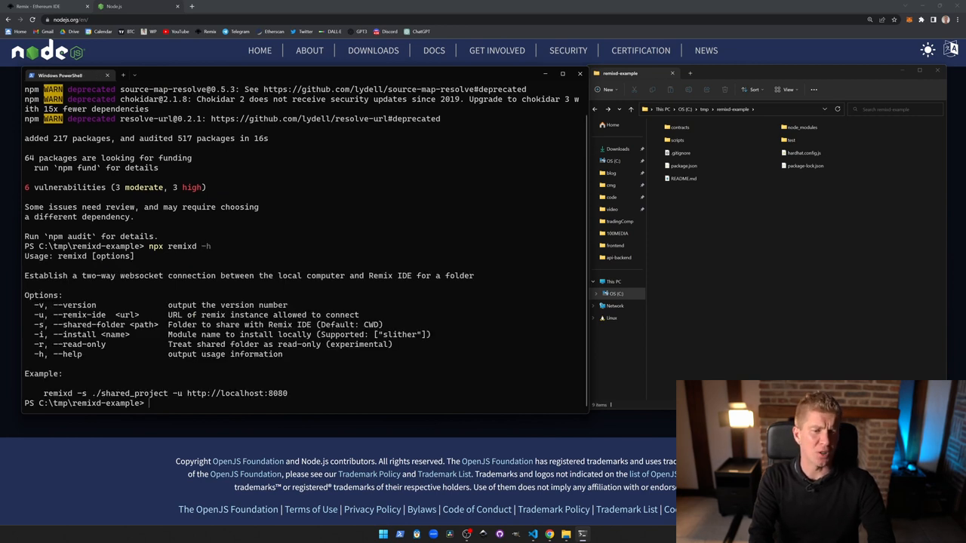
# - Start remixd to share the current project folder
pyautogui.write('npx re')
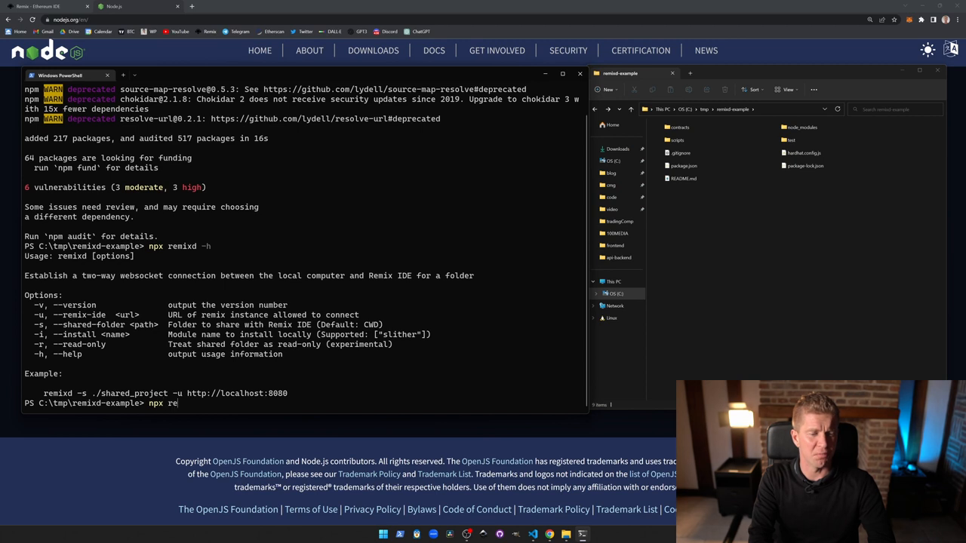
pyautogui.write('mixd')
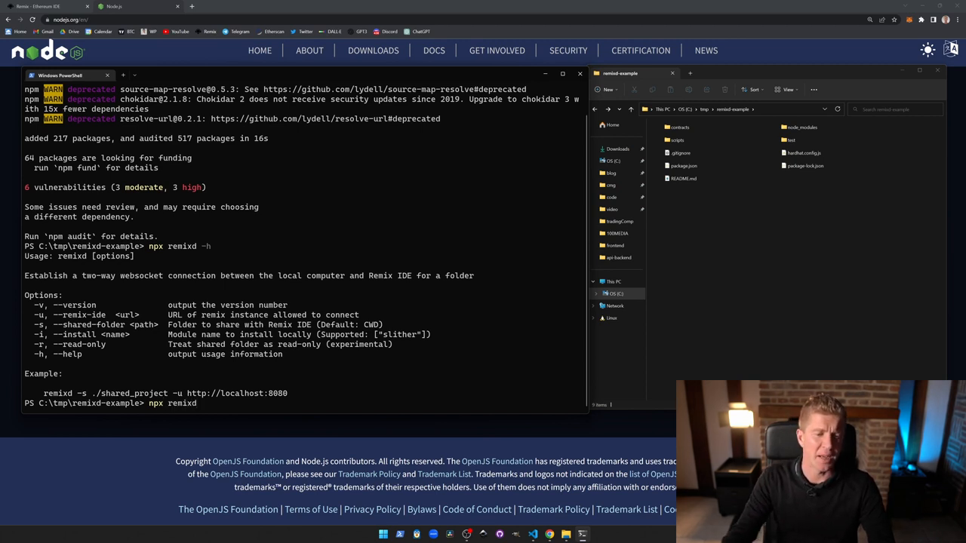
pyautogui.press('Enter')
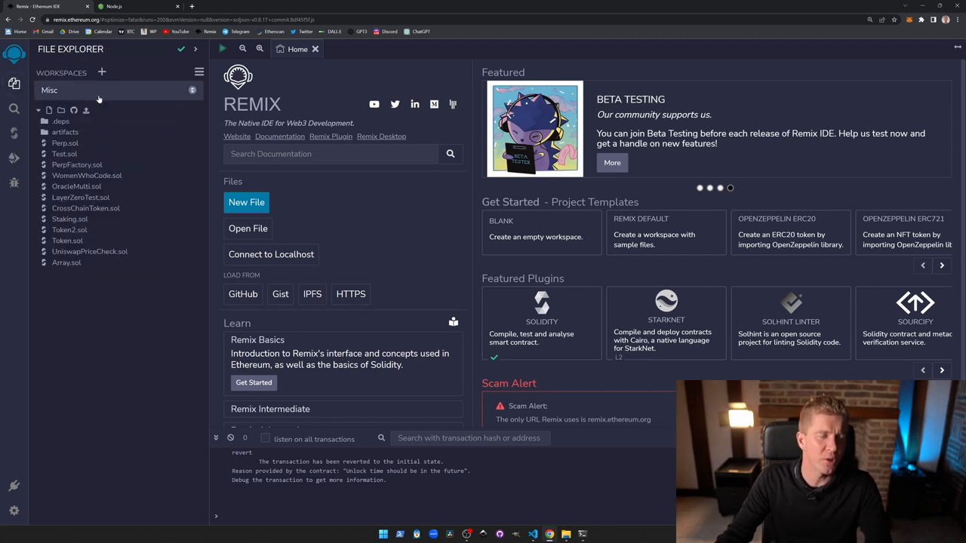
# - Check the Workspaces dropdown, then bring the remixd PowerShell window forward
pyautogui.click(98, 90)
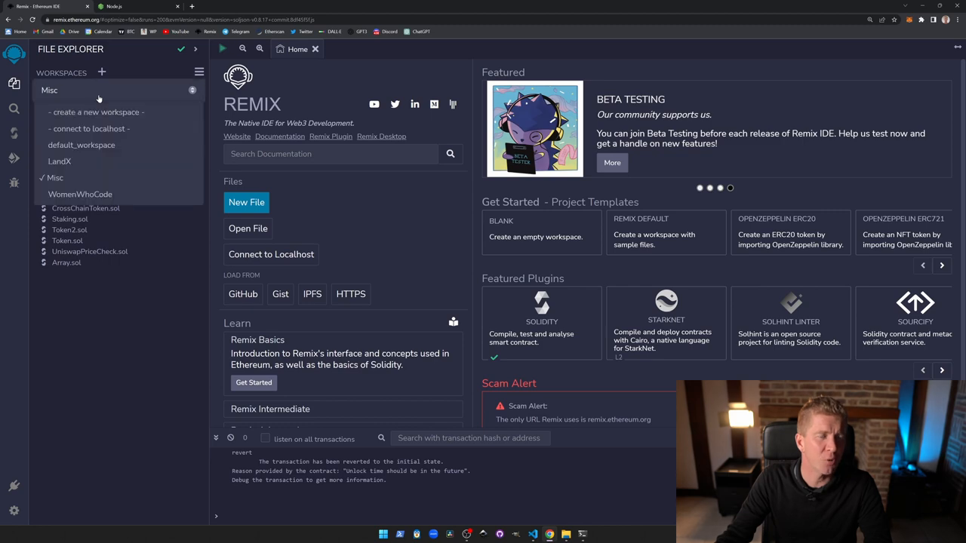
pyautogui.click(271, 254)
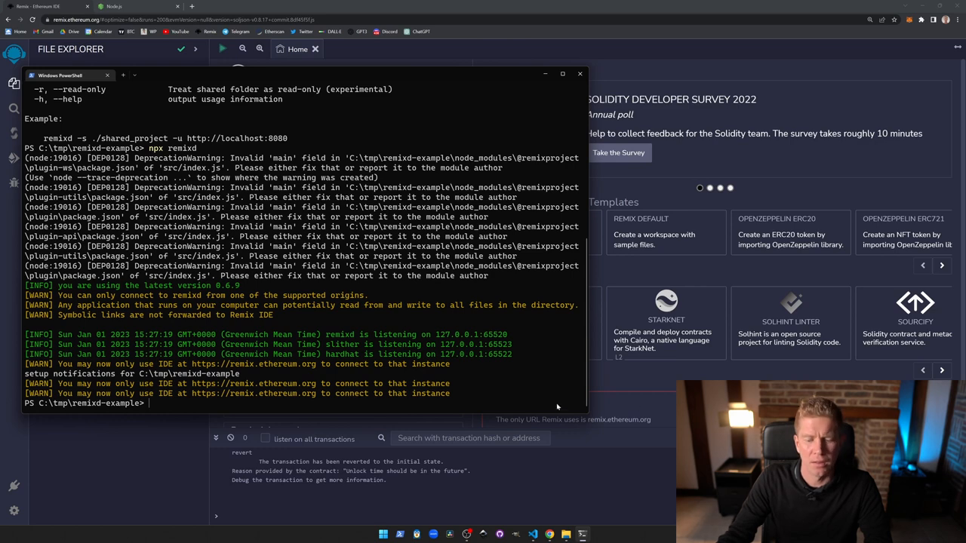
# - Rerun npx remixd and bring the remixd-example Explorer window to the front
pyautogui.write('npx remixd')
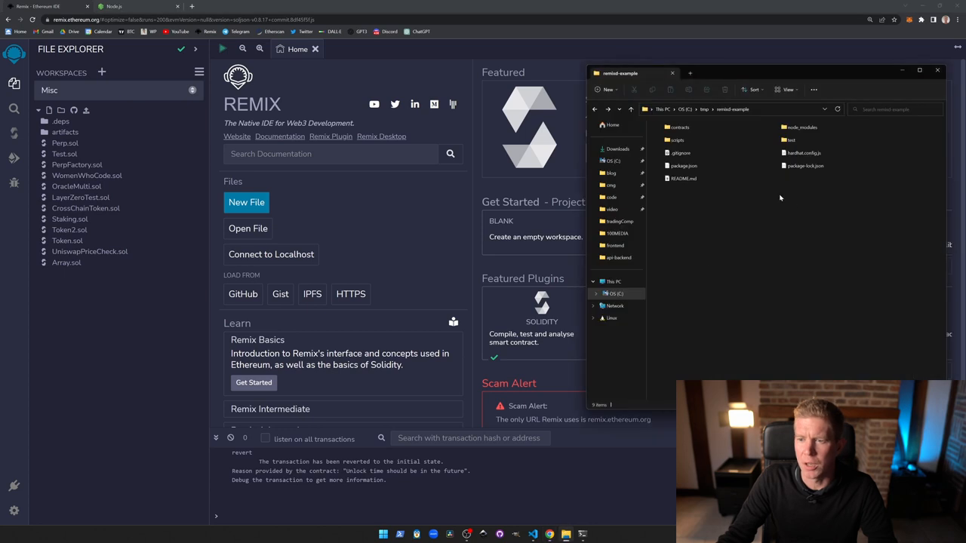
pyautogui.click(804, 152)
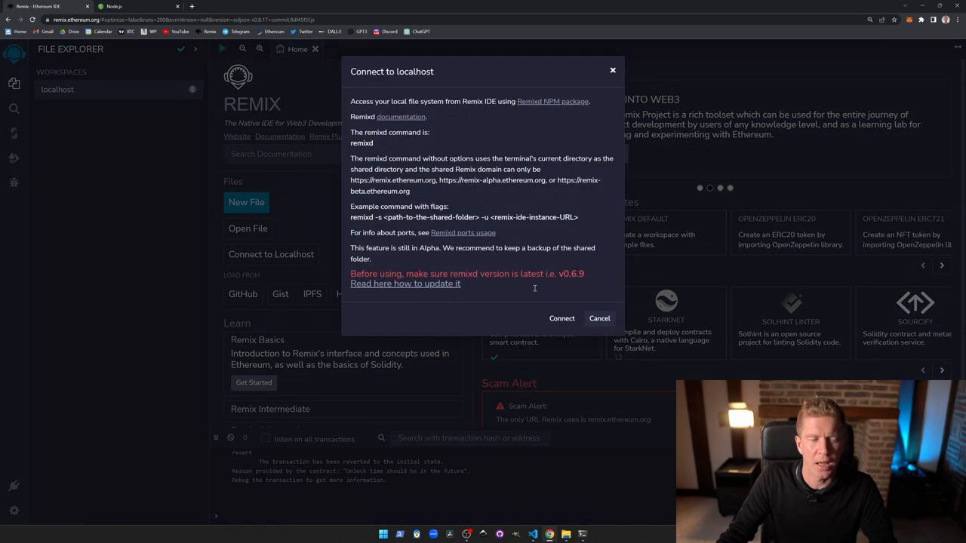
# - Connect Remix IDE to localhost via the Connect to localhost dialog
pyautogui.click(600, 319)
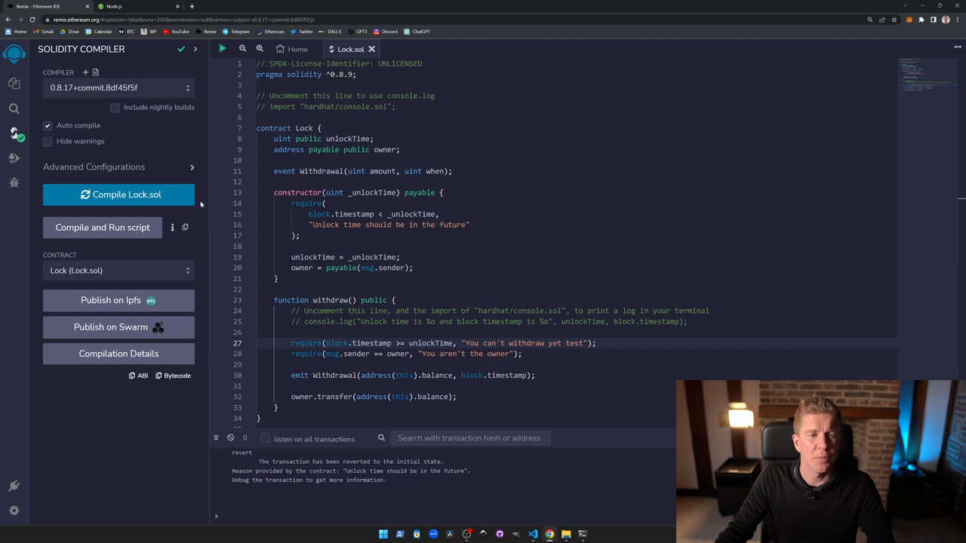
# - Compile Lock.sol, deploy Lock with a large _unlockTime, and read back unlockTime
pyautogui.click(14, 158)
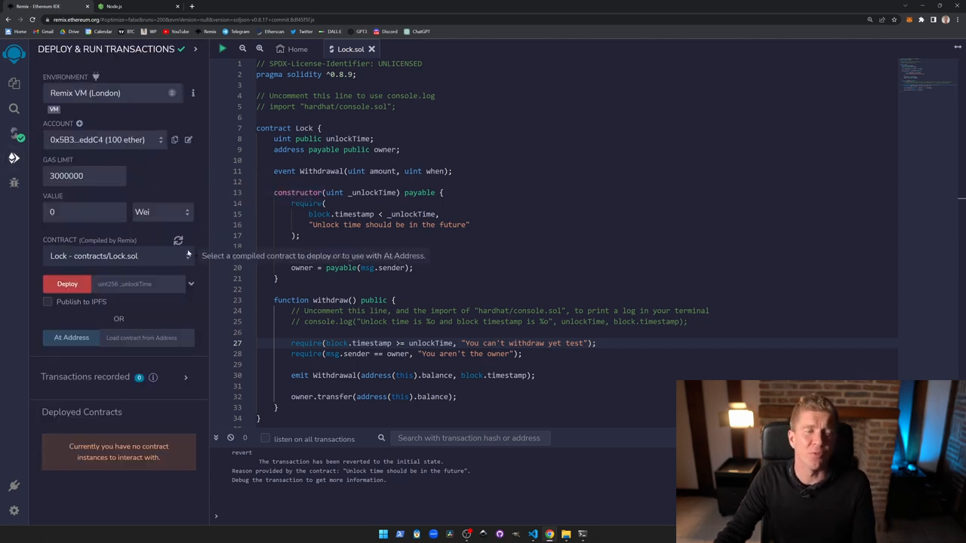
pyautogui.moveTo(179, 241)
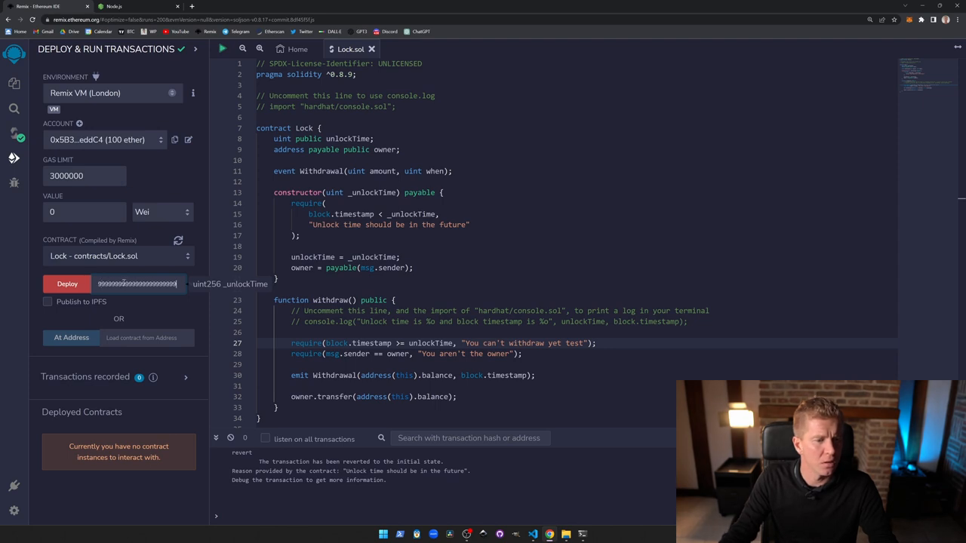
pyautogui.click(67, 284)
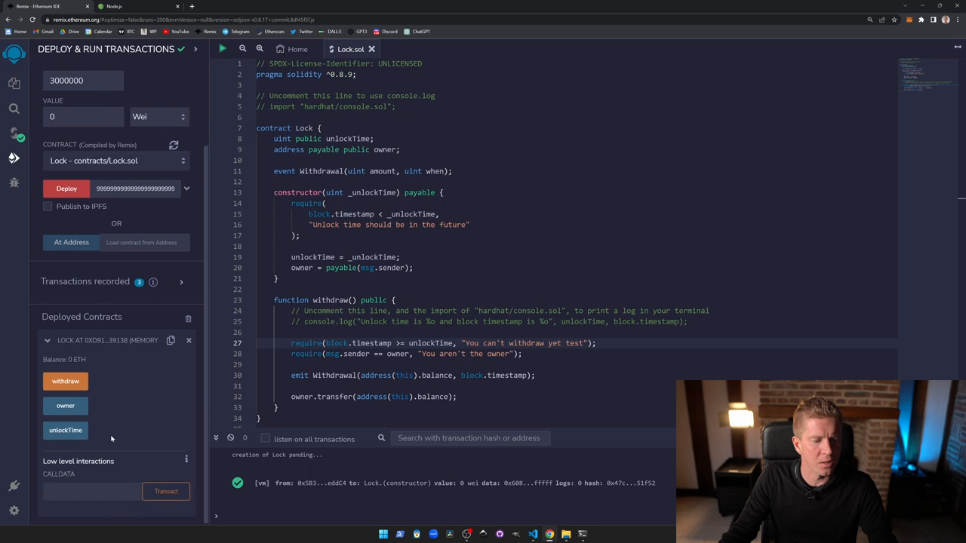
pyautogui.click(66, 431)
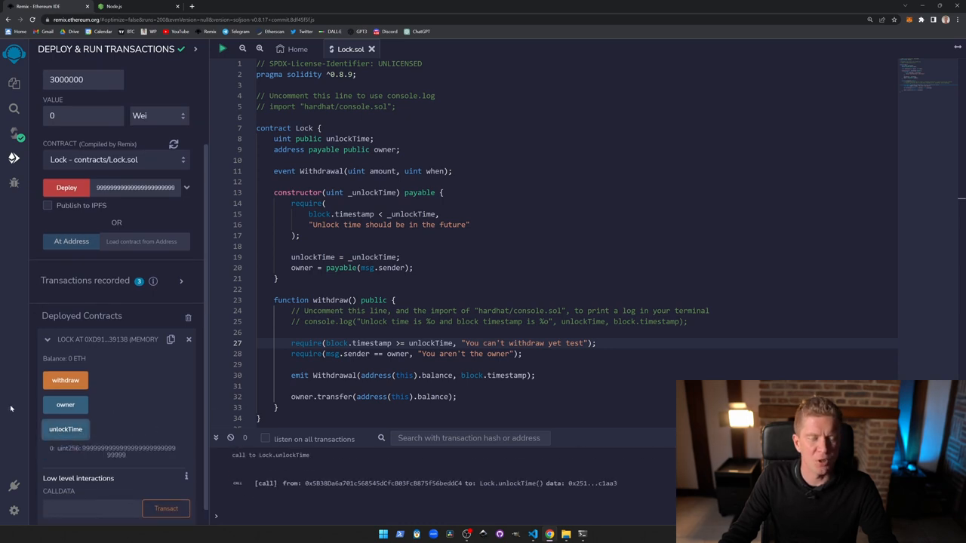
pyautogui.moveTo(143, 413)
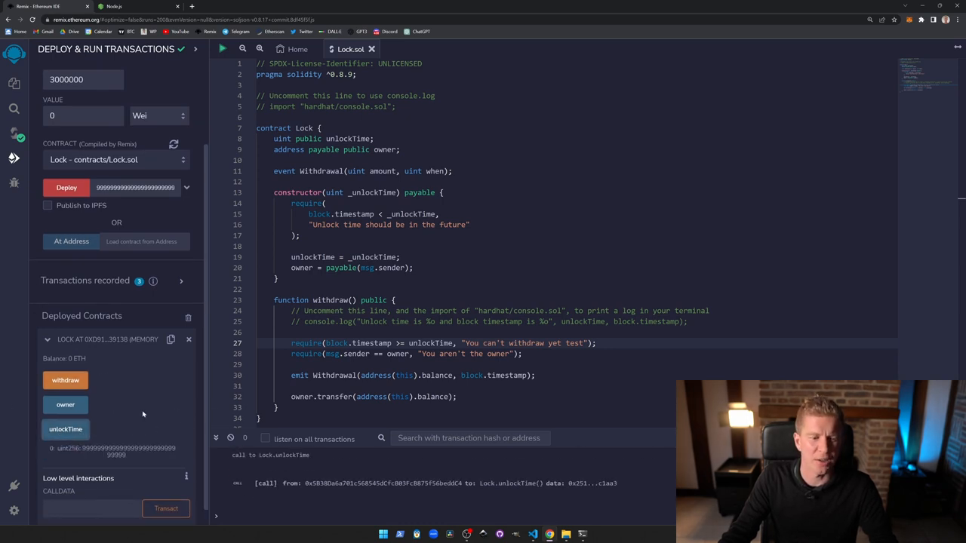
pyautogui.click(65, 380)
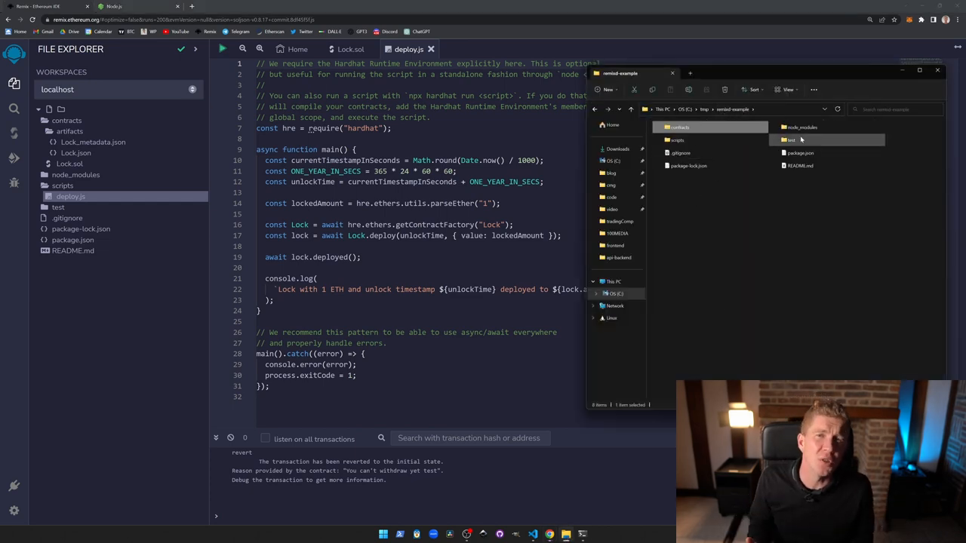
pyautogui.moveTo(800, 139)
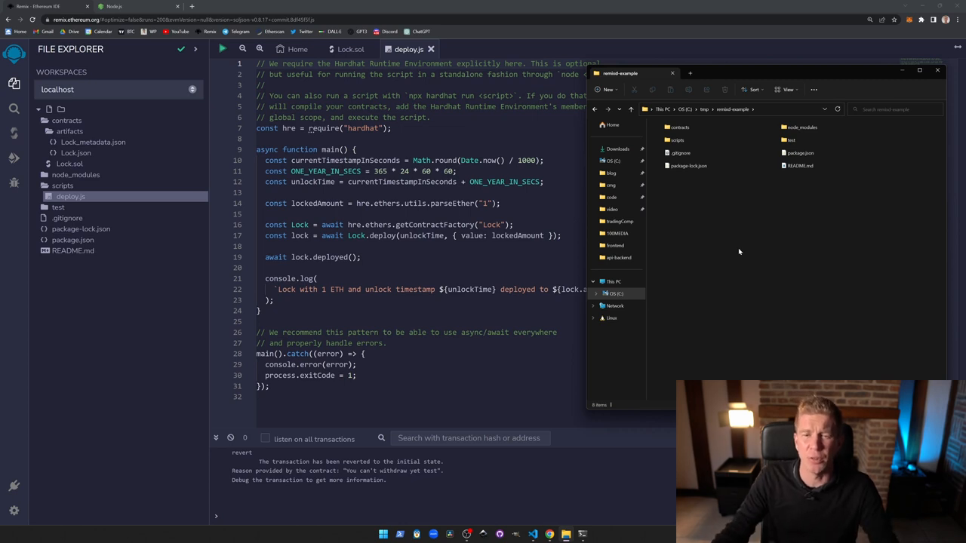
pyautogui.moveTo(832, 195)
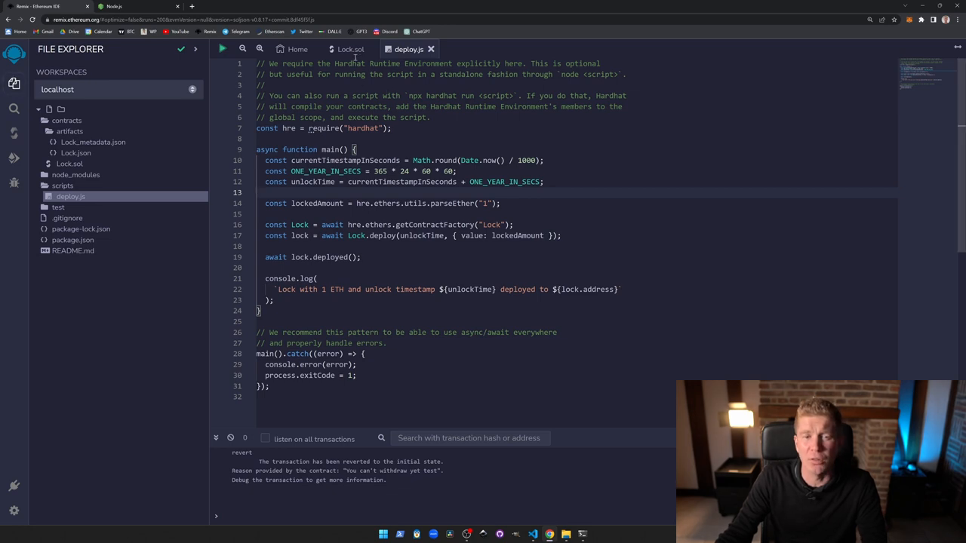
# - Switch the editor back to the Lock.sol tab beside deploy.js
pyautogui.click(353, 49)
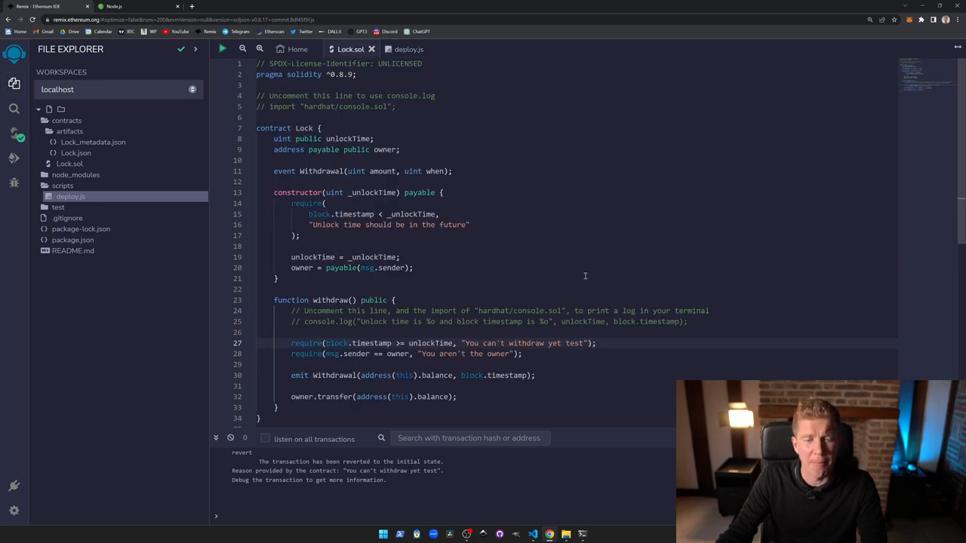